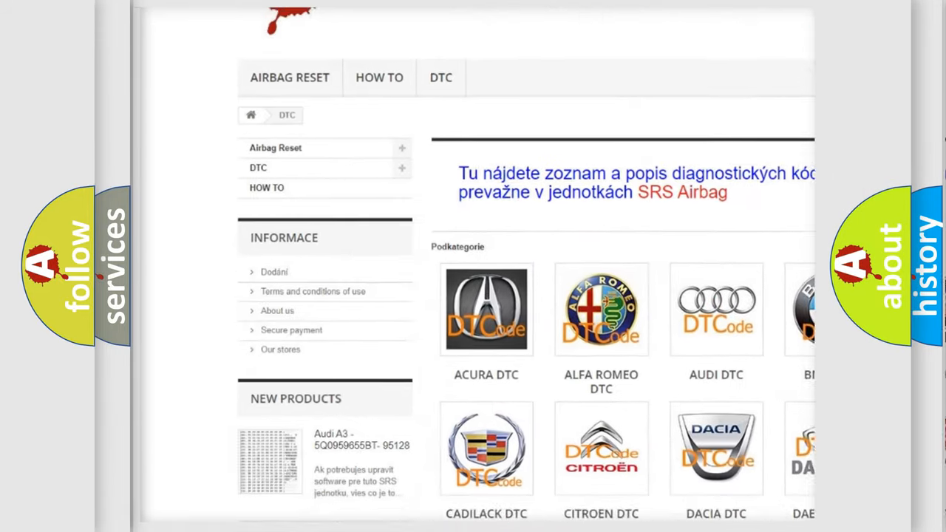
Scroll down and back up through the trouble-code list from the car-brand categories
scroll(down, 3)
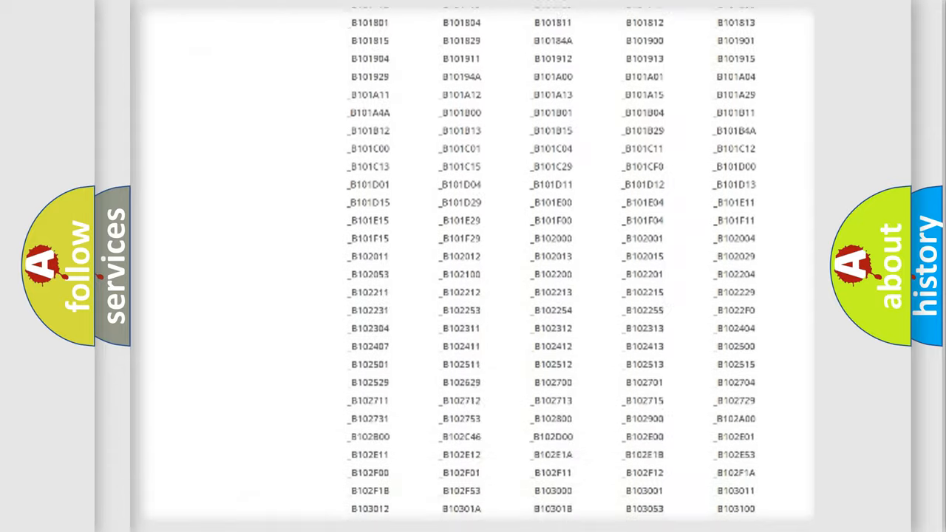
scroll(up, 3)
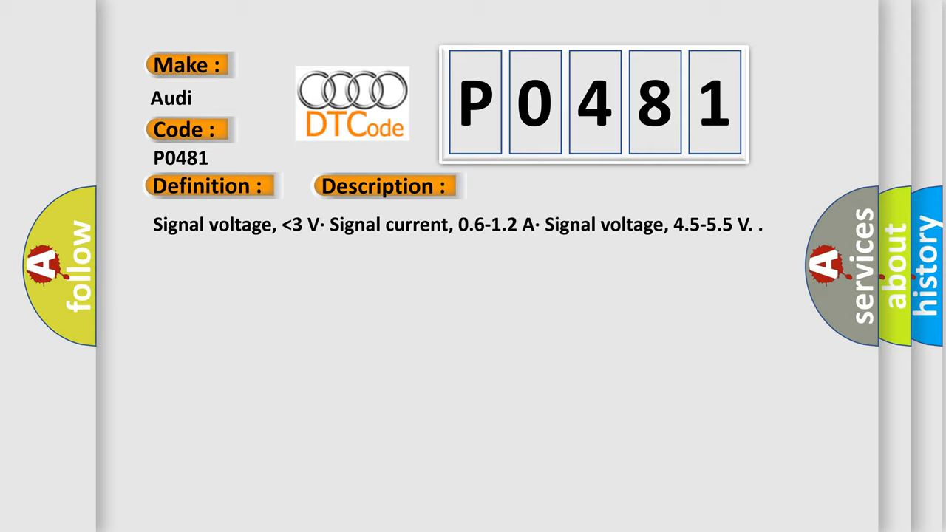
Advance to the P0481 Cause slide listing fuse, wiring, relay and coolant fan module checks
click(542, 185)
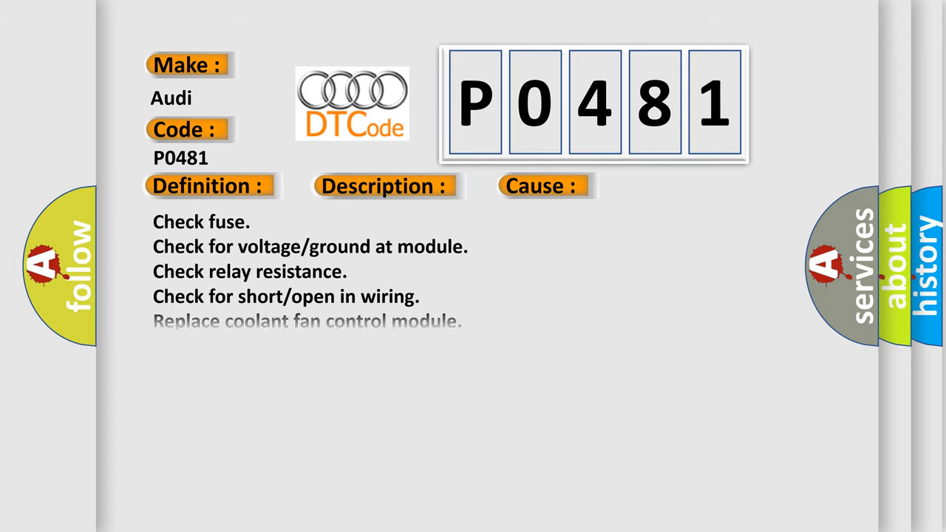